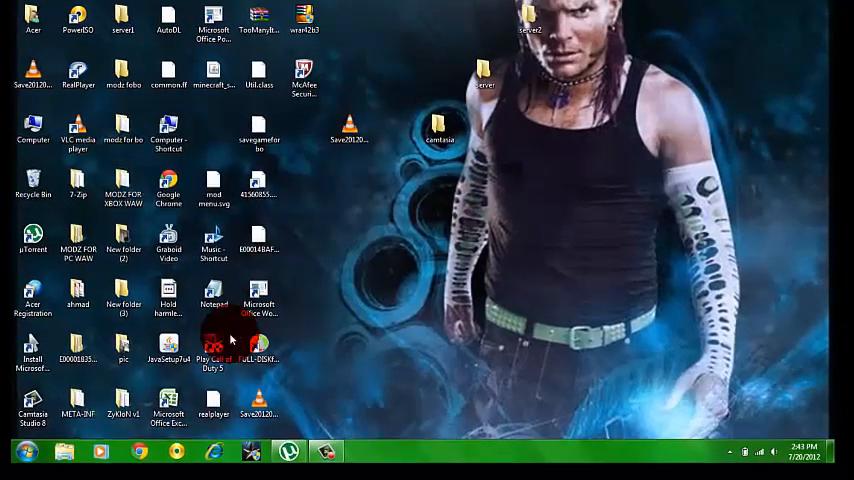
Search the Start menu for Snagit, then dismiss the search
click(15, 446)
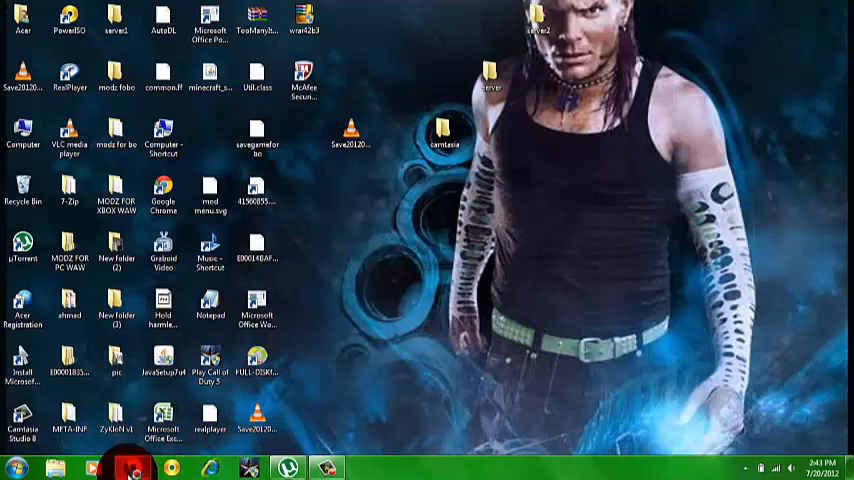
click(130, 464)
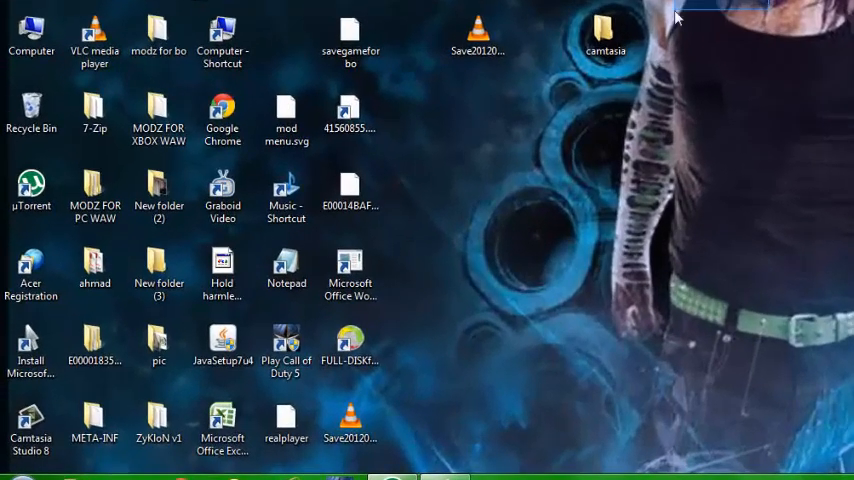
click(10, 476)
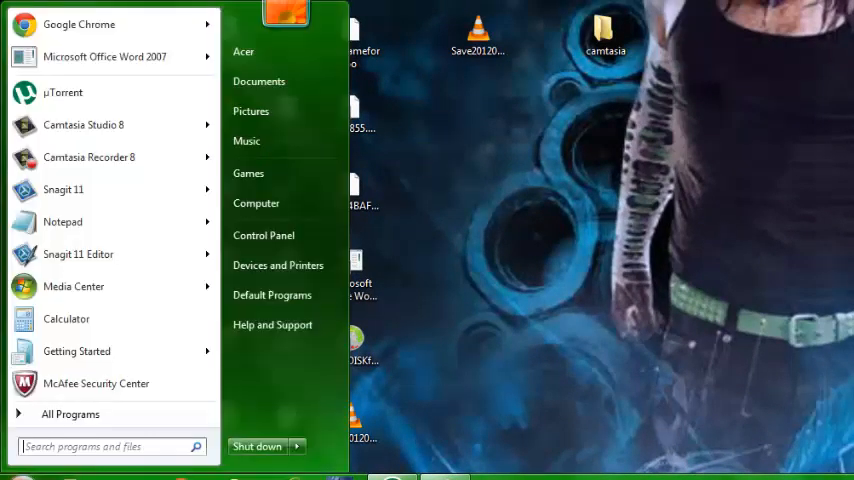
click(110, 446)
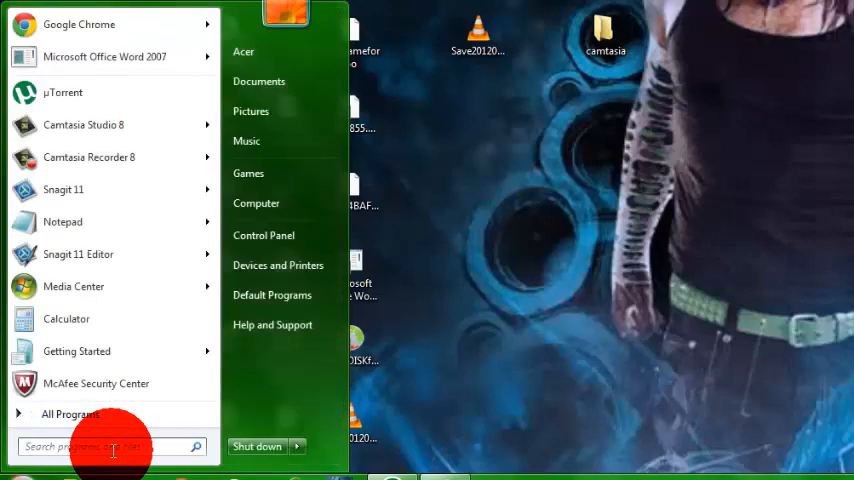
text(snagit)
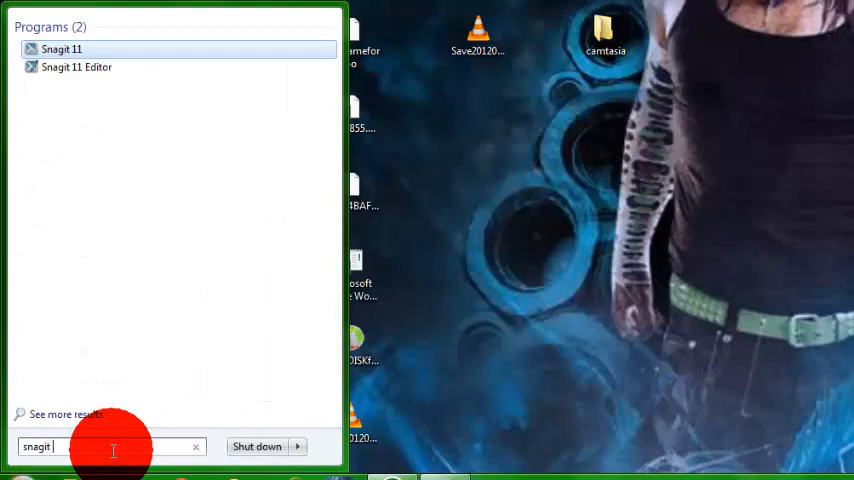
text(se)
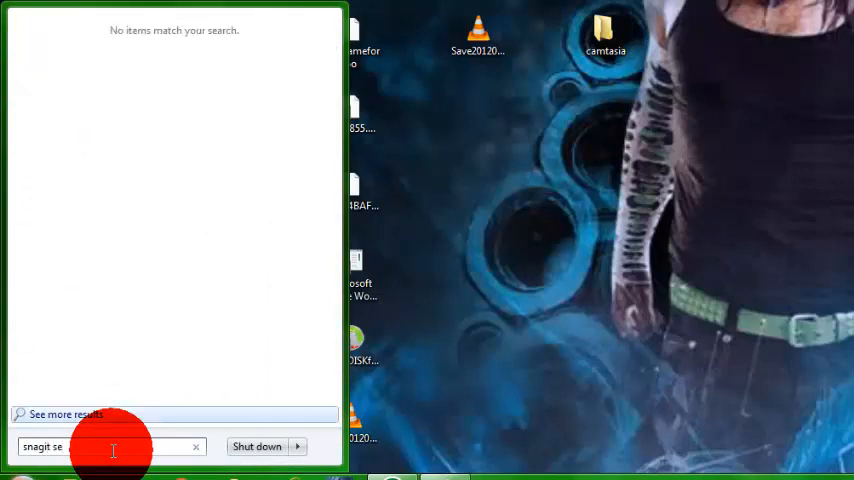
key(BackSpace)
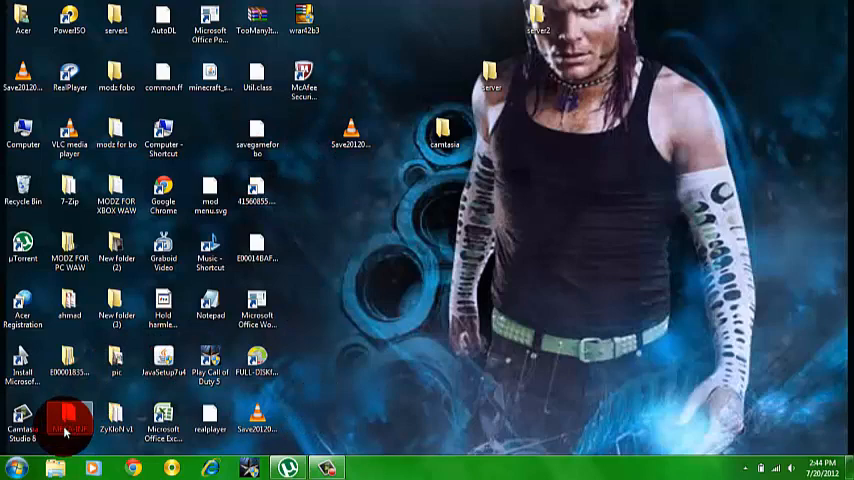
Launch Snagit, continue the trial, and start a desktop video capture
click(8, 457)
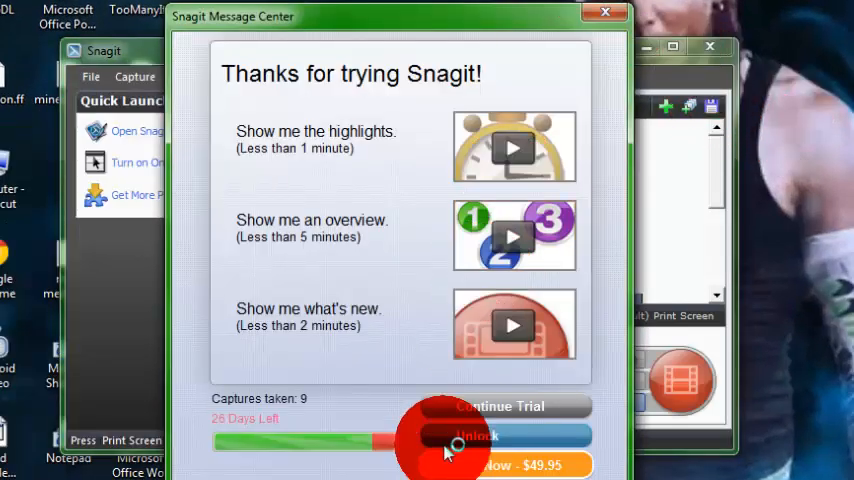
click(597, 11)
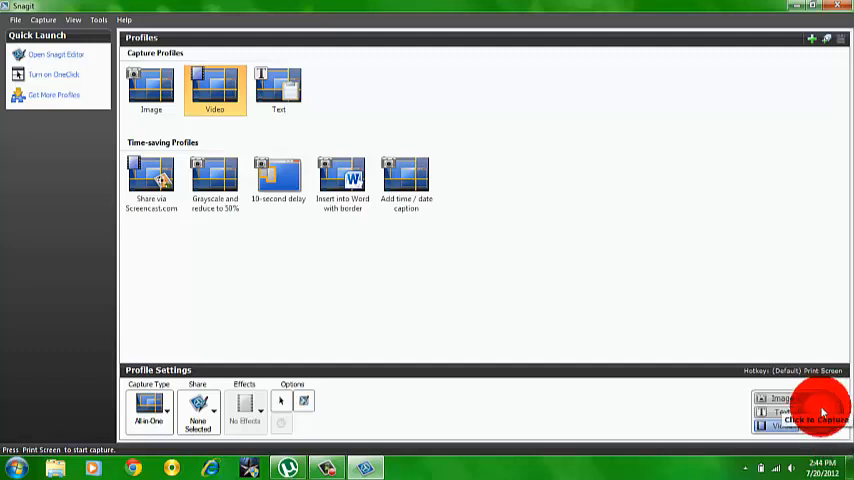
click(820, 411)
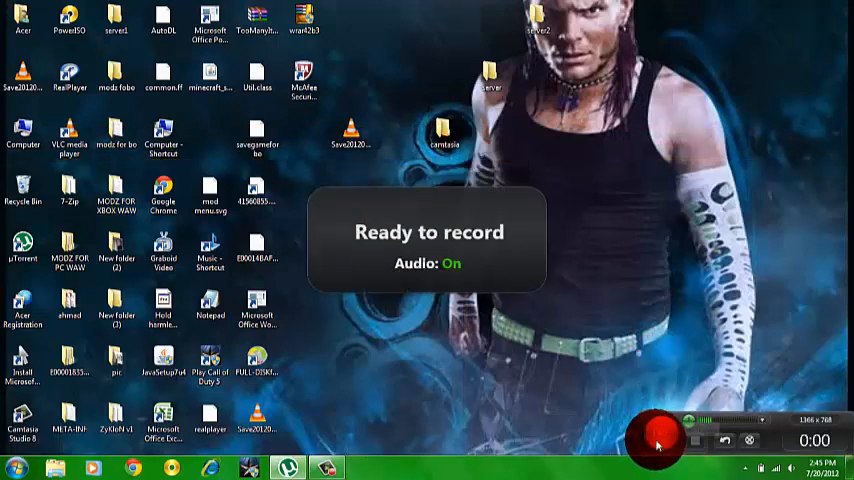
click(656, 440)
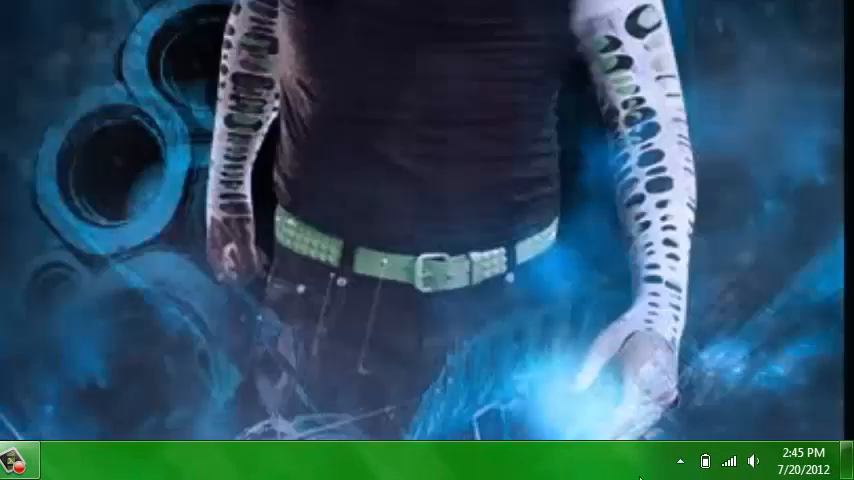
Stop the desktop recording from the tray controls and bring up the 31-second clip's controls
click(683, 458)
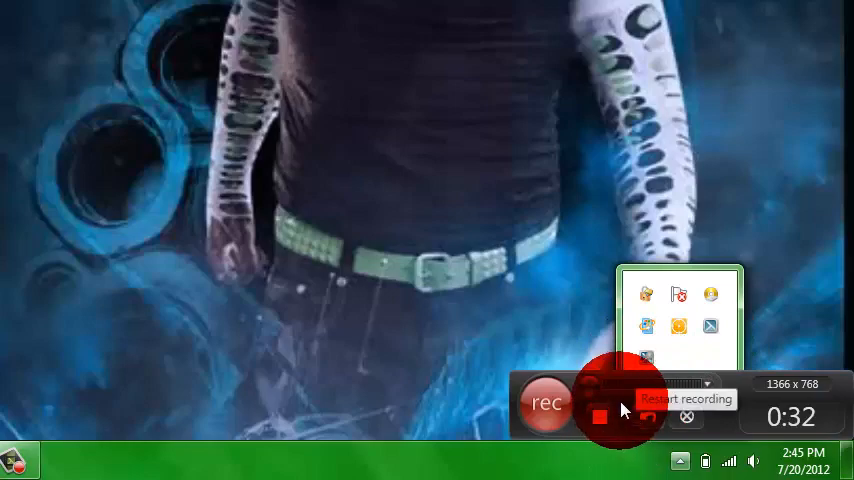
click(598, 414)
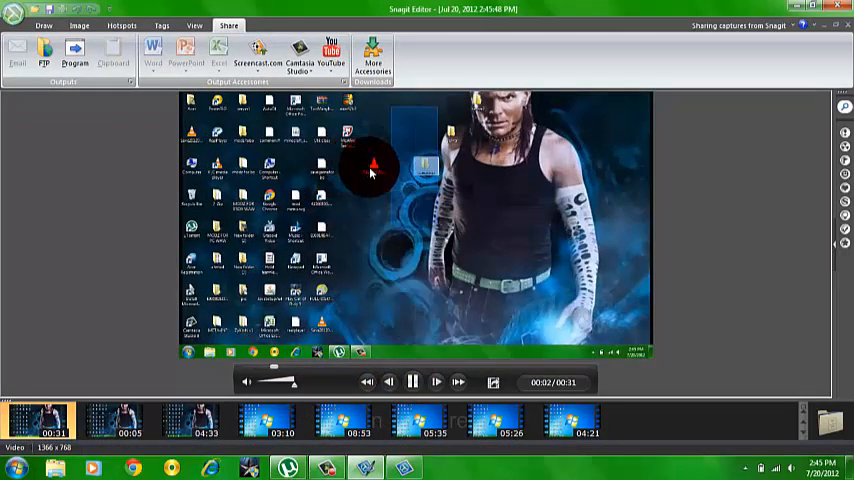
mouse_move(397, 233)
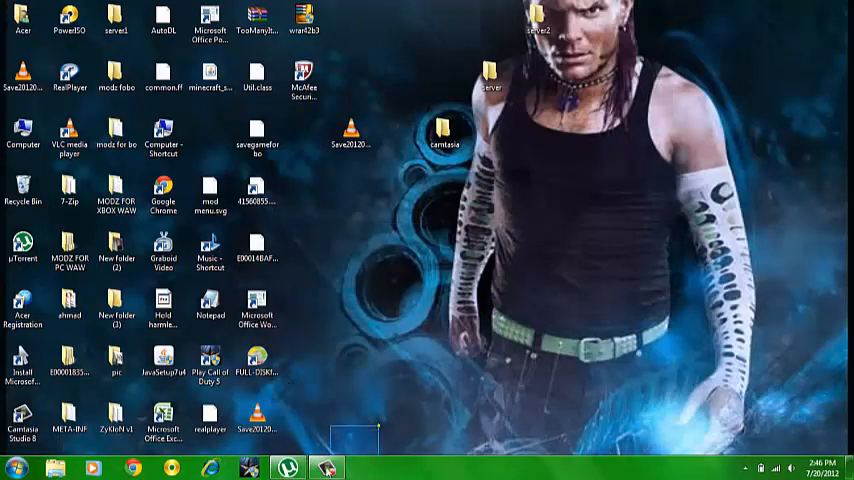
click(325, 468)
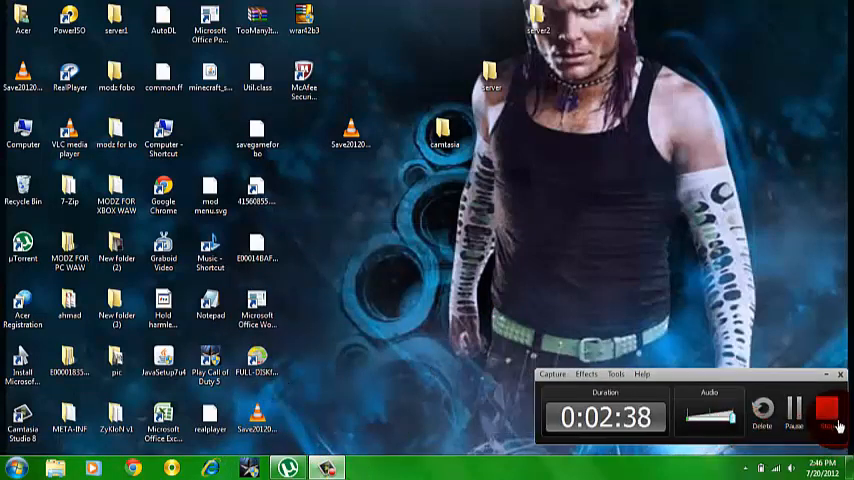